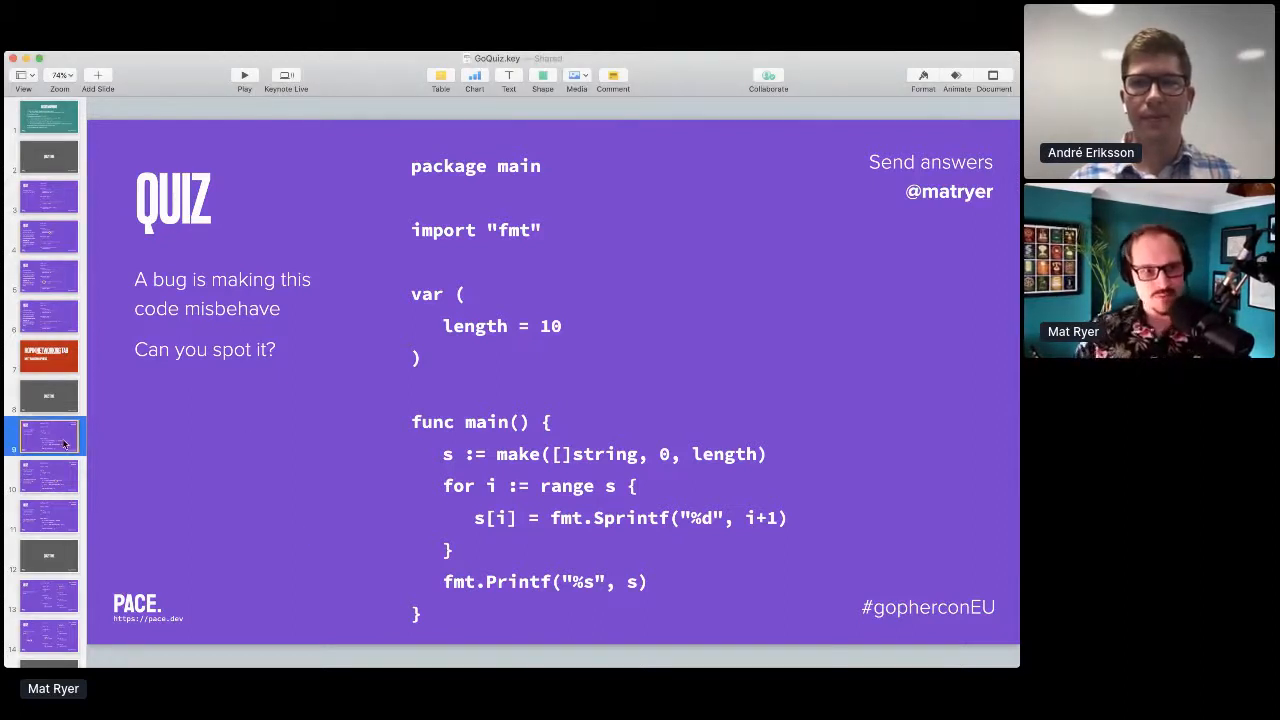
mouse_move(976, 572)
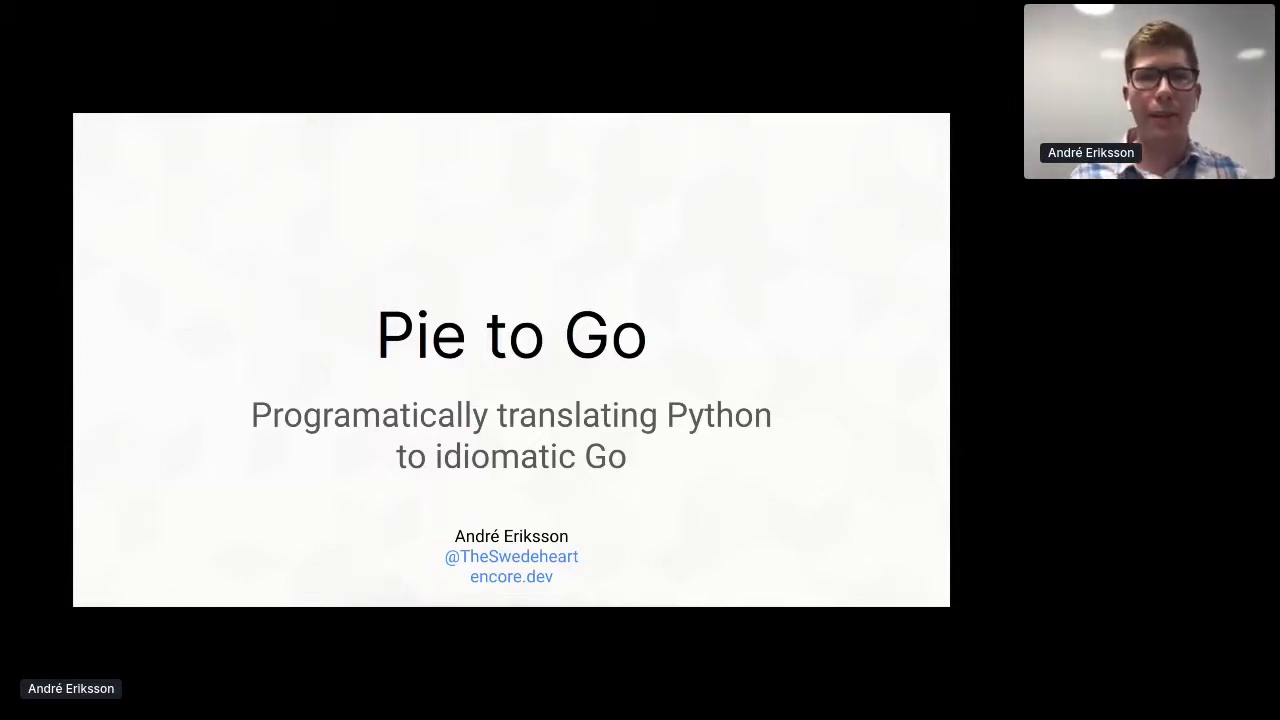
- Advance from the Pie to Go title slide to the About me slide
key("right")
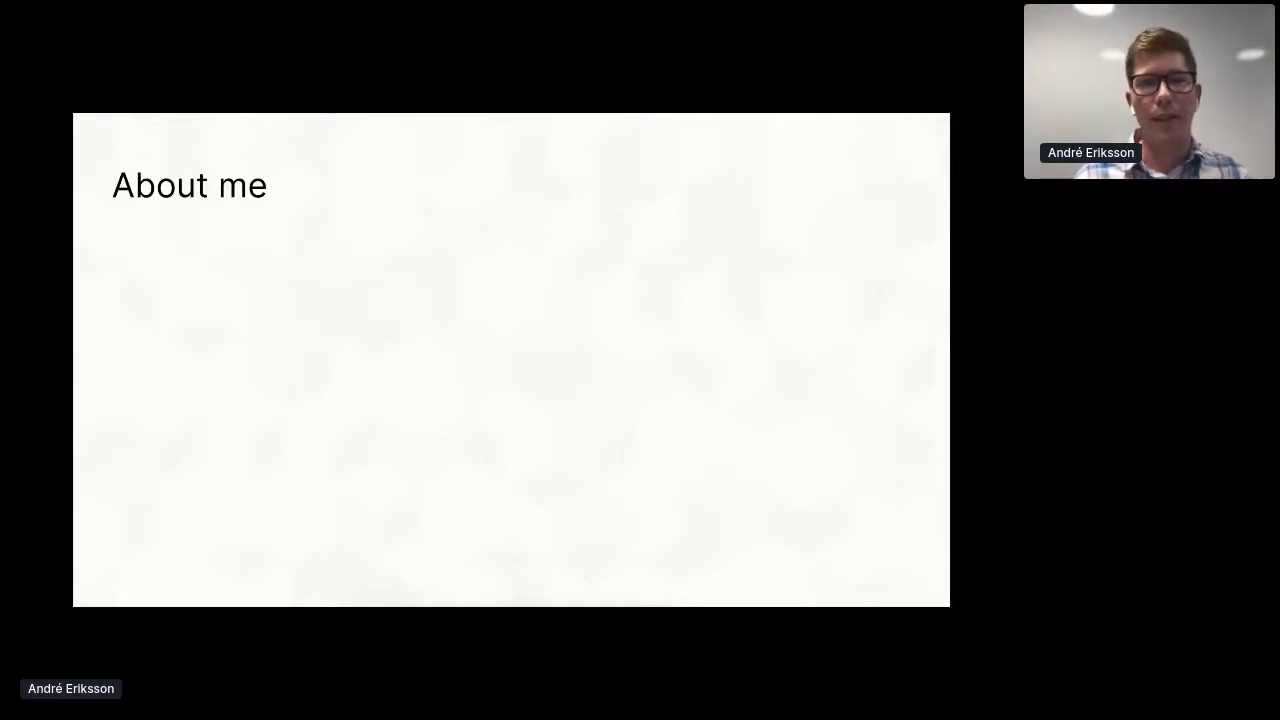
- Reveal the two About me bullets: Staff Software Engineer @ Spotify and Founder of Encore
key("right")
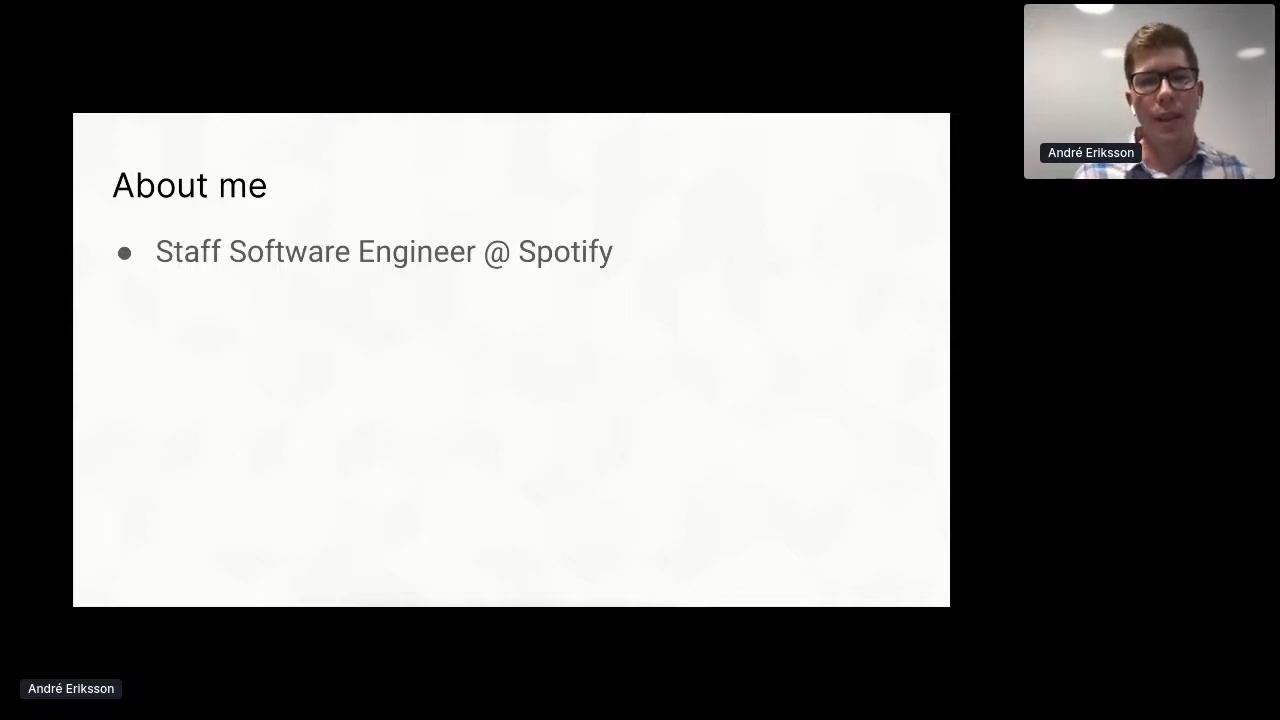
key("Right")
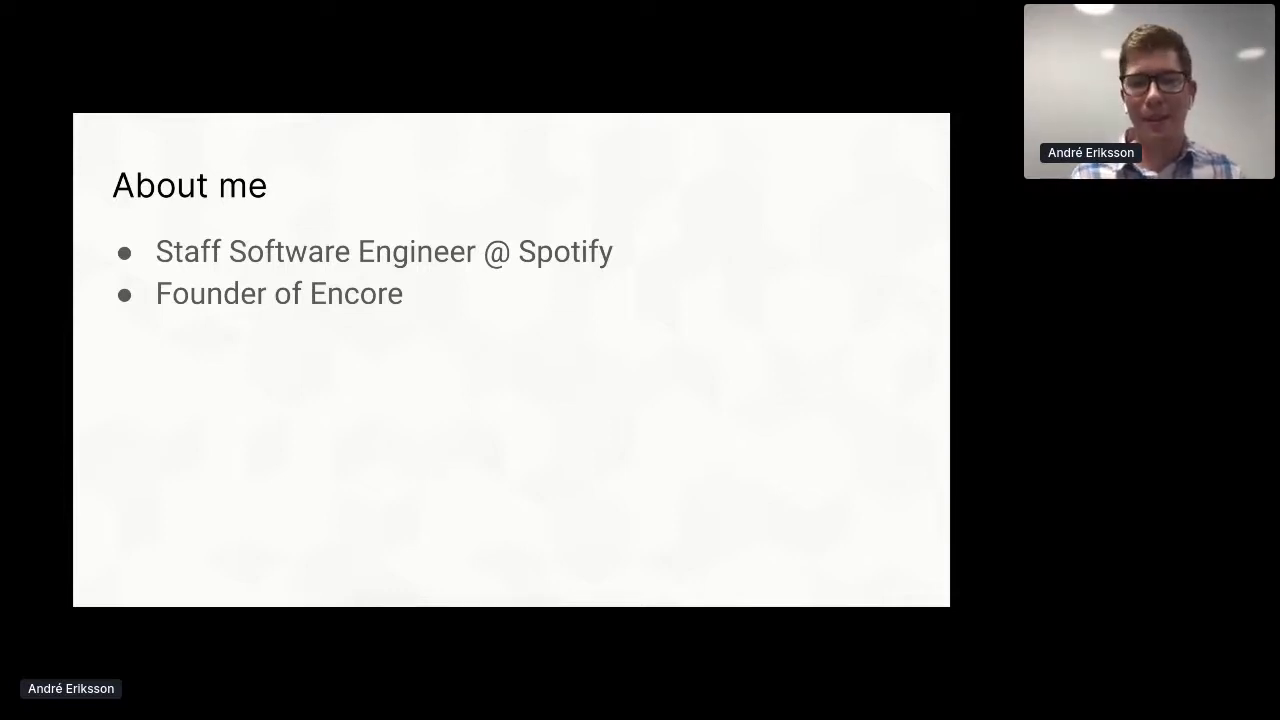
- Advance to the slide asking whether we could rewrite in Go programatically
key("right")
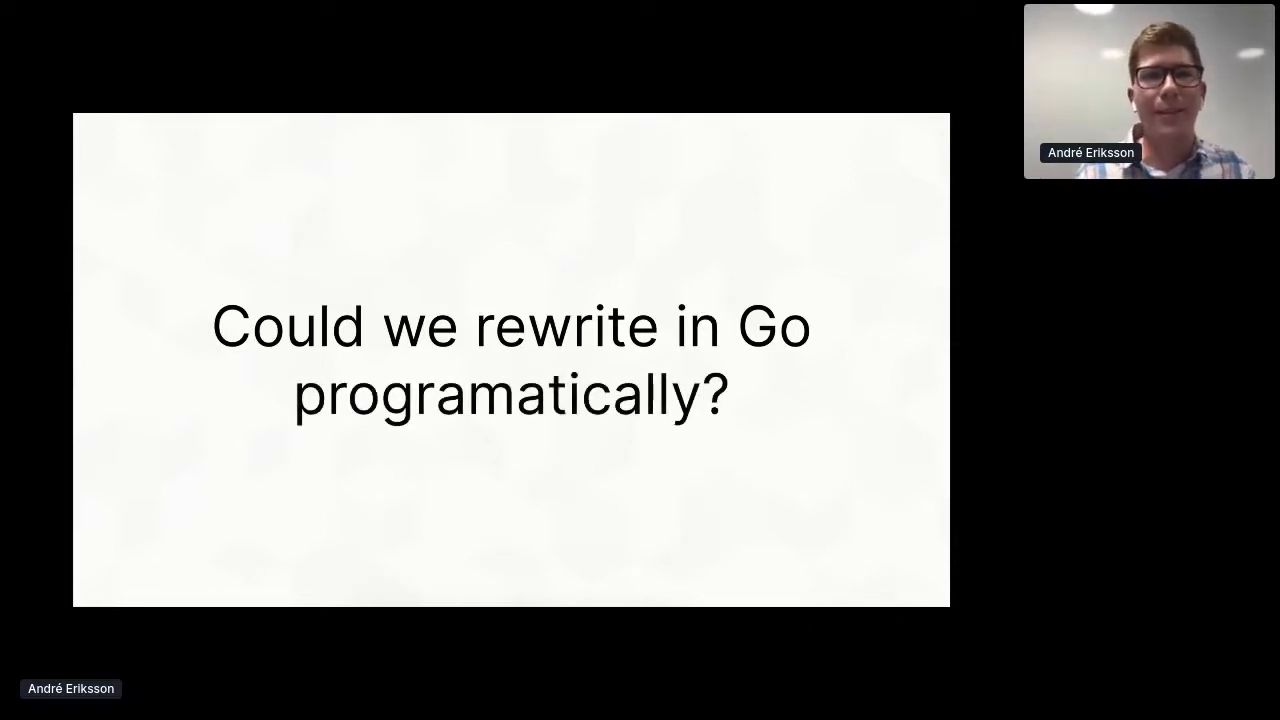
- Show the Many good reasons slide and reveal its reasons starting with Green threading
key("Right")
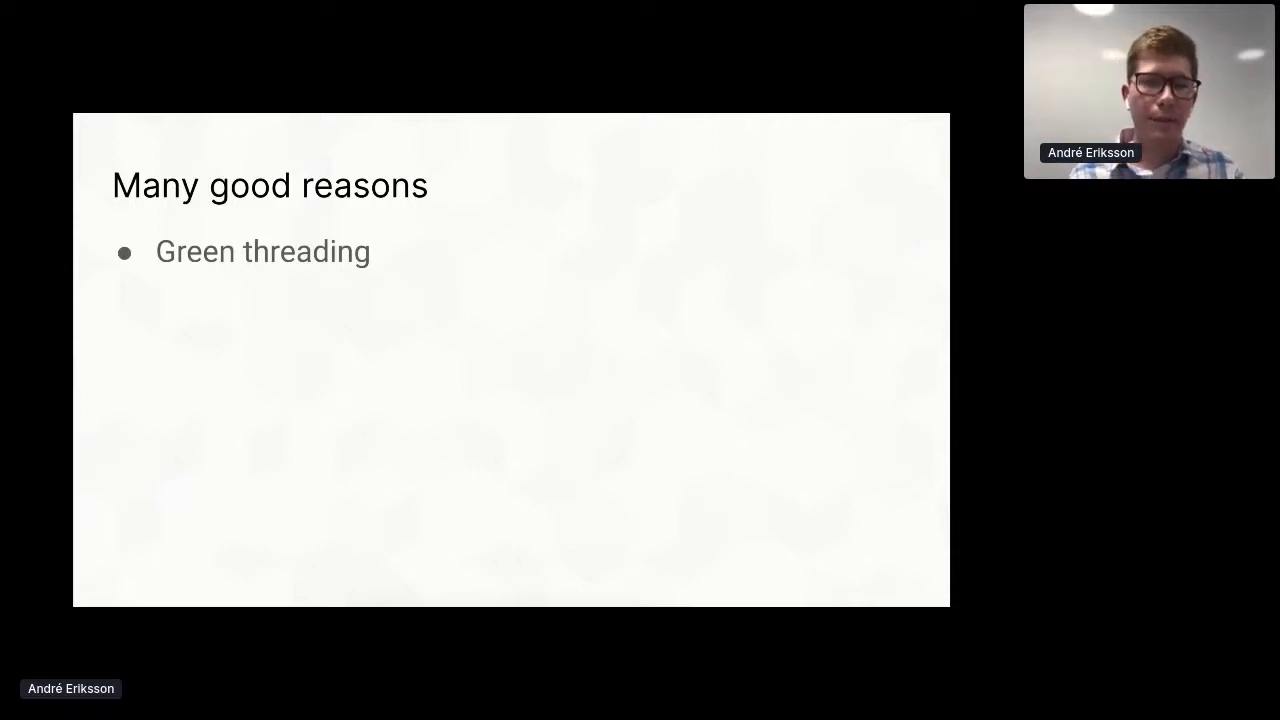
key("right")
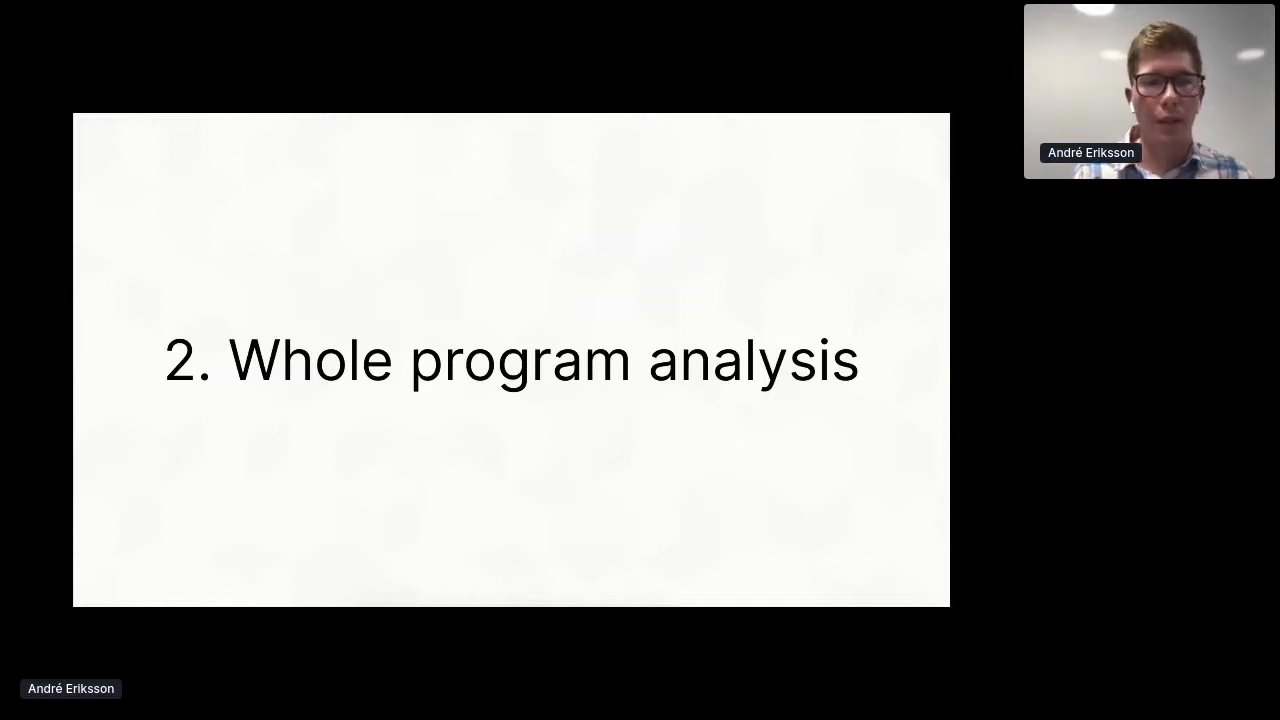
- Advance from the Whole program analysis title to the Analyze code slide with Cat and Person classes
key("Right")
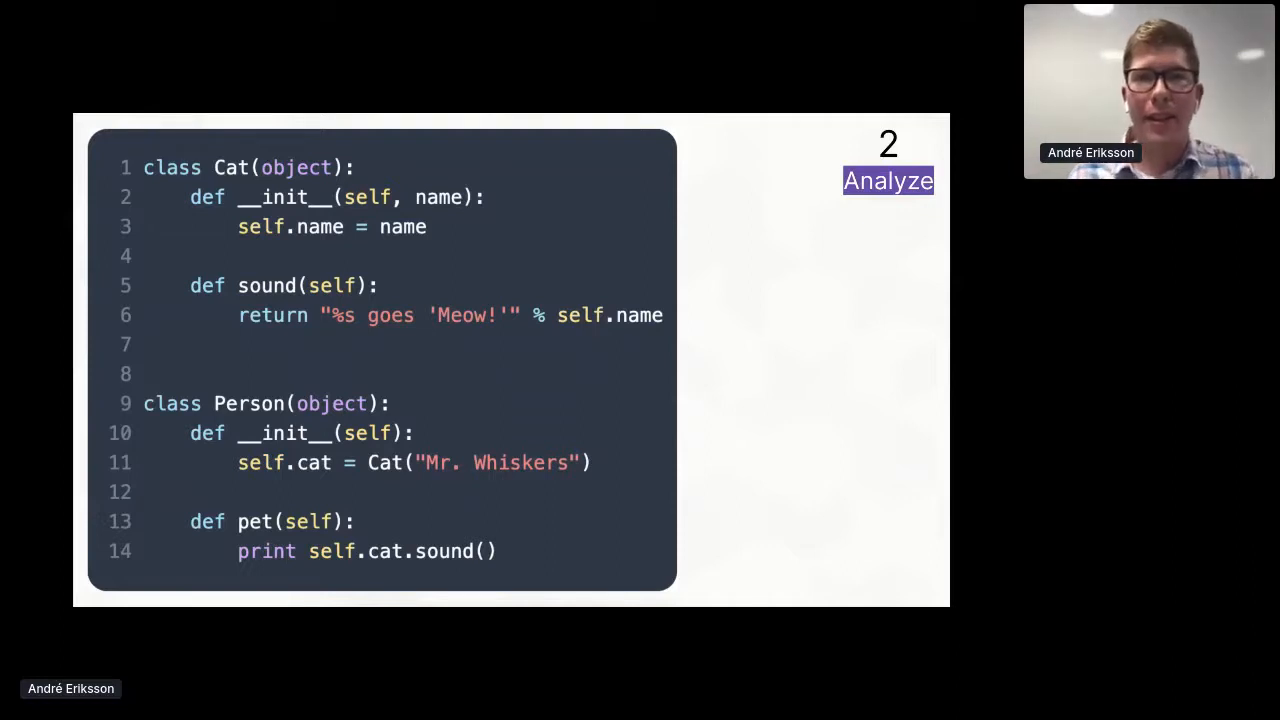
- Move the presentation to the '3. Type inference' section title slide
left_click_drag(350, 236, 620, 300)
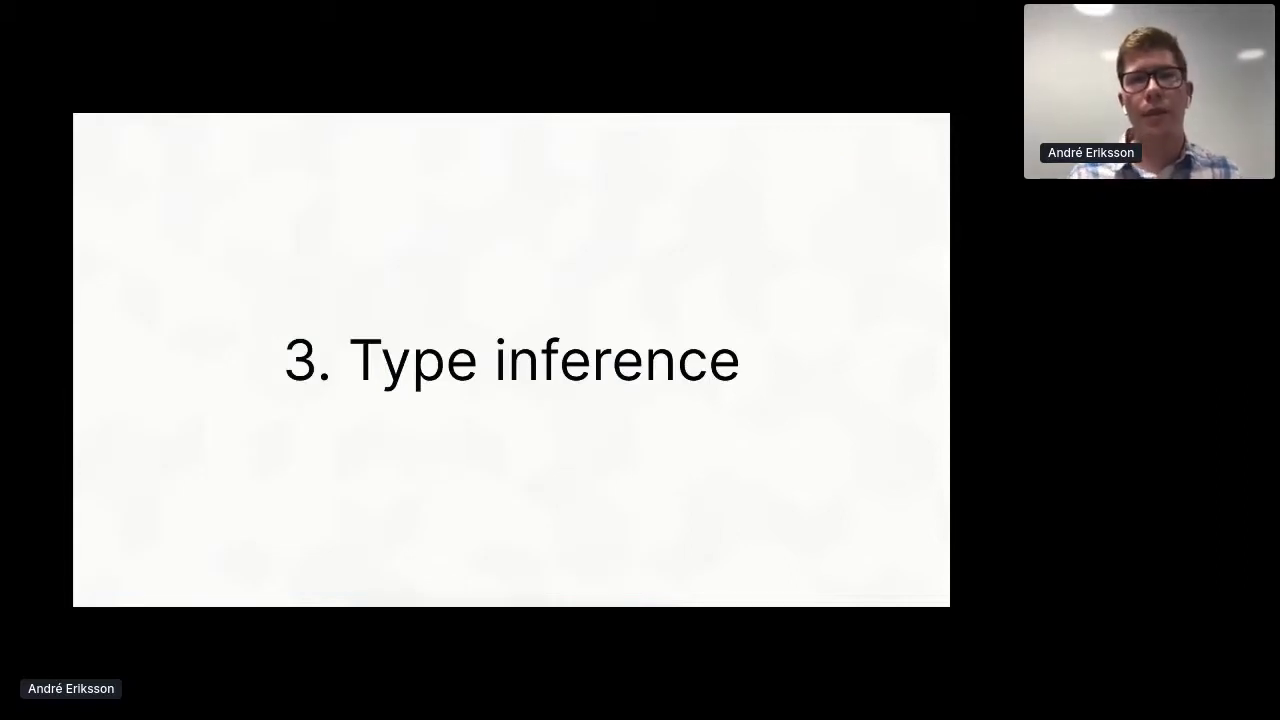
key("Right")
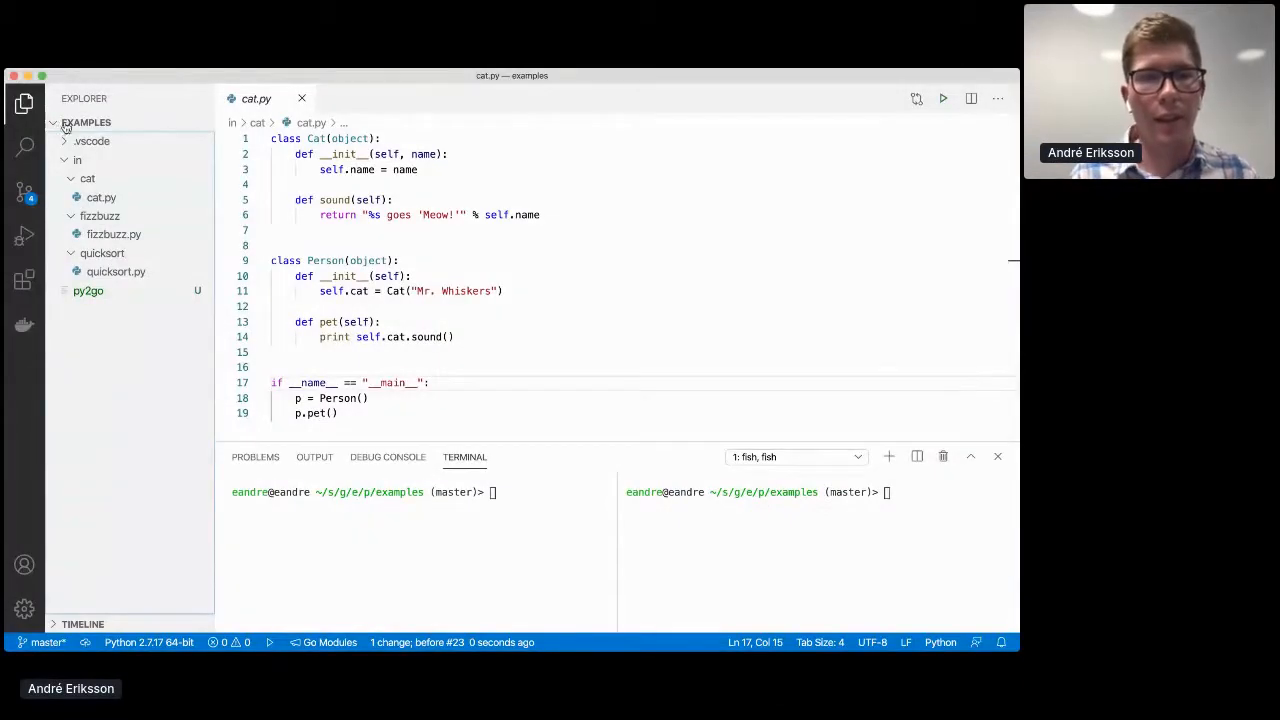
- Show fizzbuzz.py from the fizzbuzz folder in the editor
left_click(112, 234)
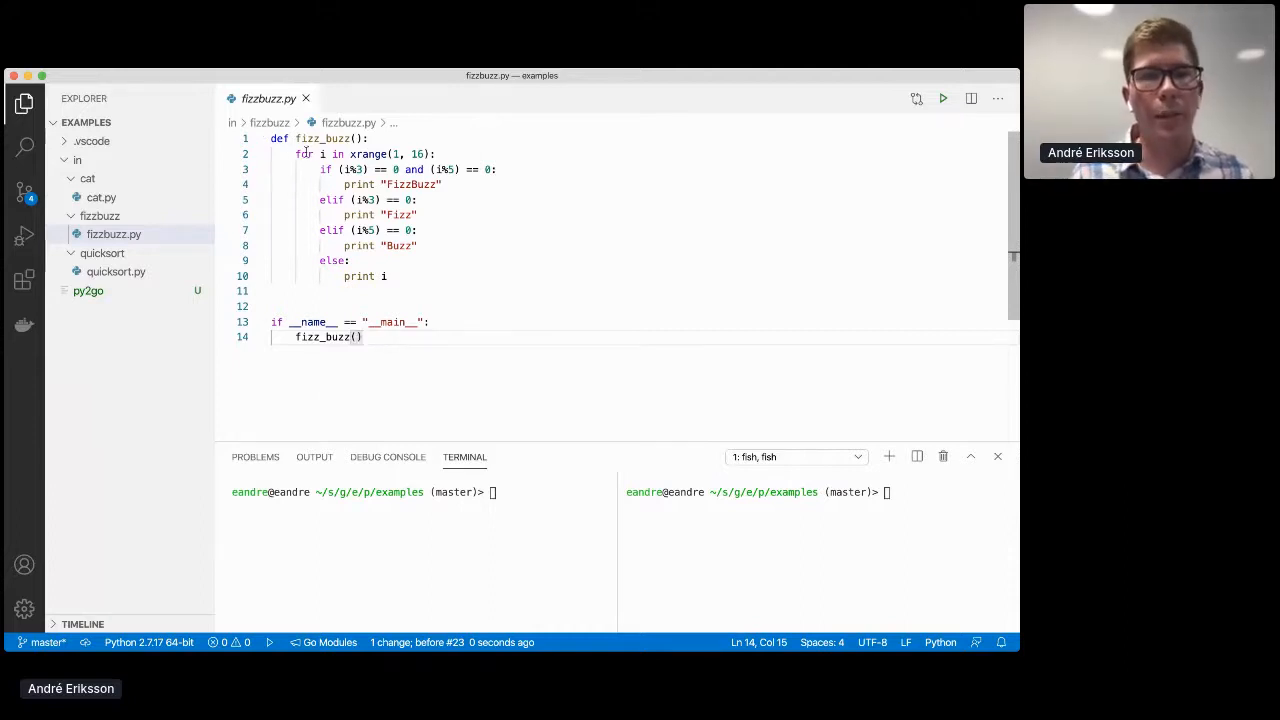
- Focus the terminal to run the Python fizzbuzz example
left_click(296, 154)
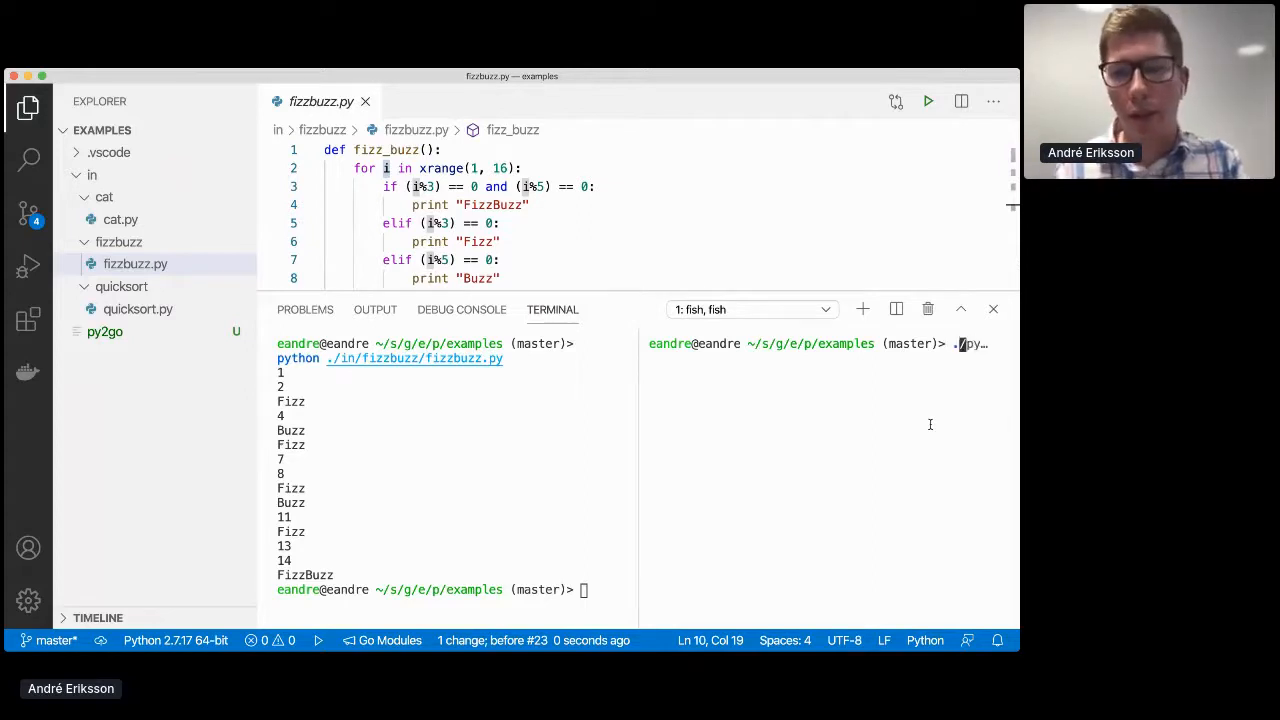
- Enter the command ./py2go --import-path=examples --out=(pwd)/out (pwd)/in/c… in the right terminal
type("./py2go -in")
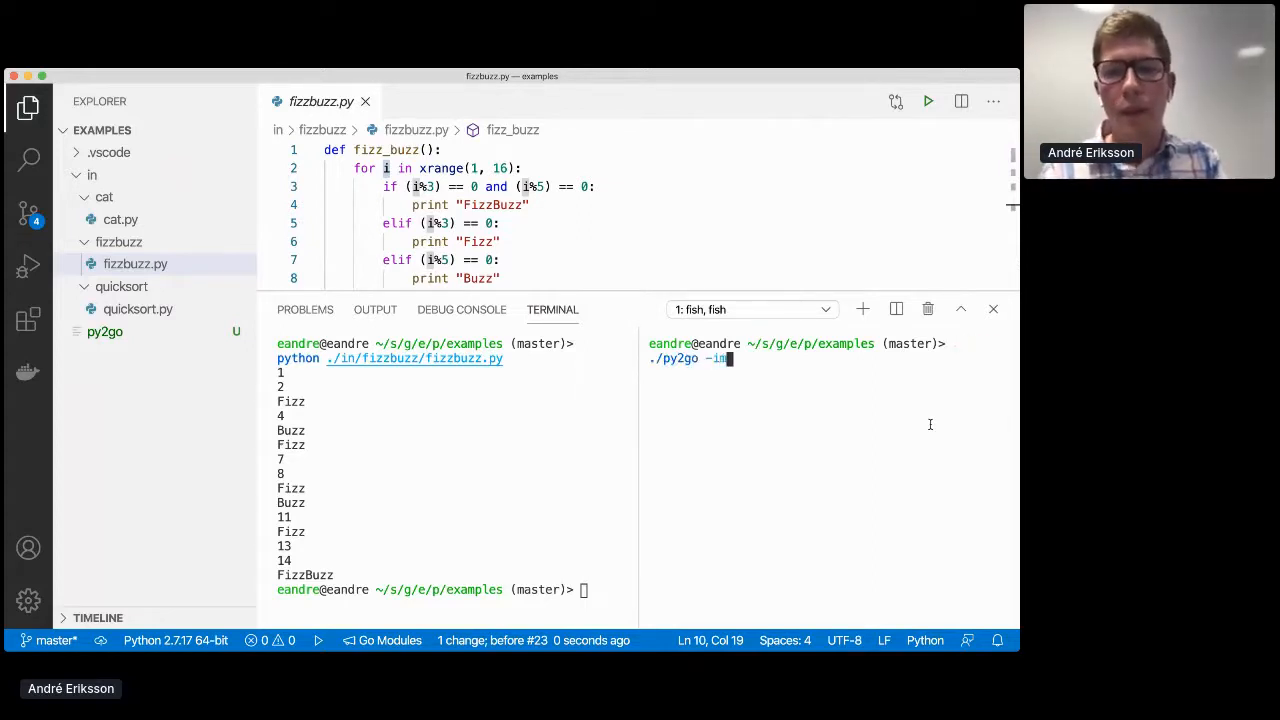
type("port-path=")
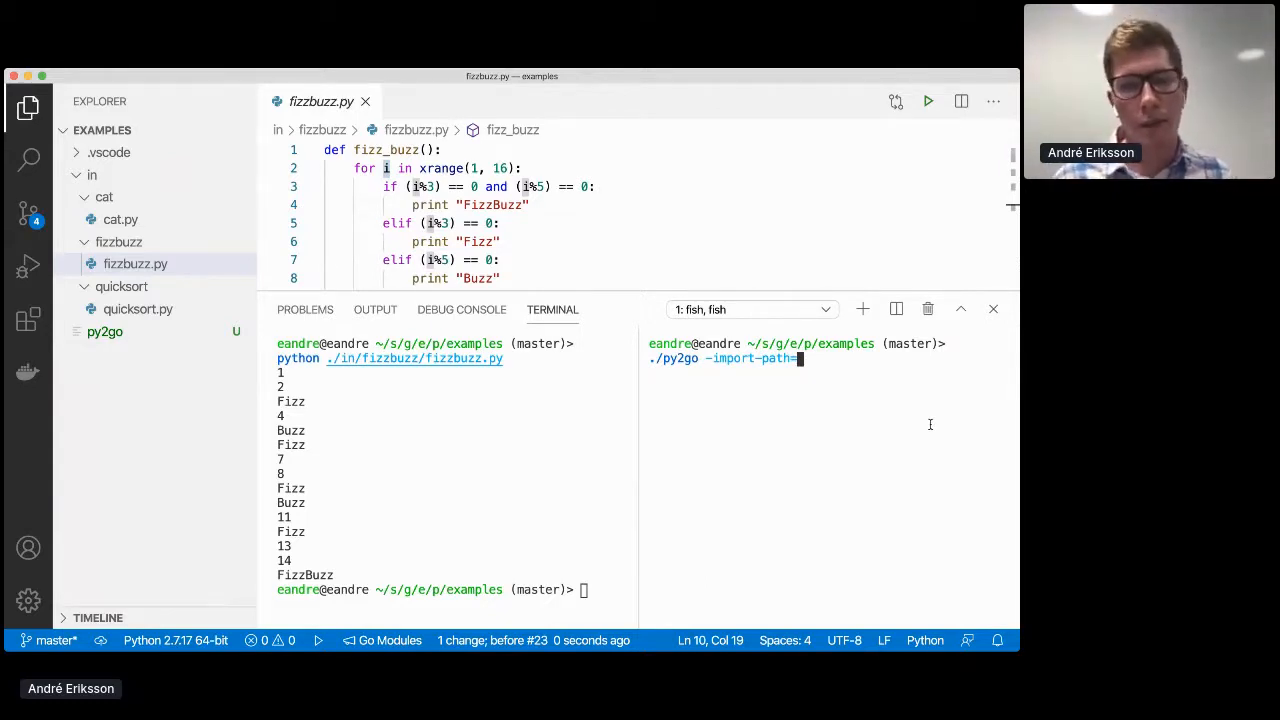
type("ex")
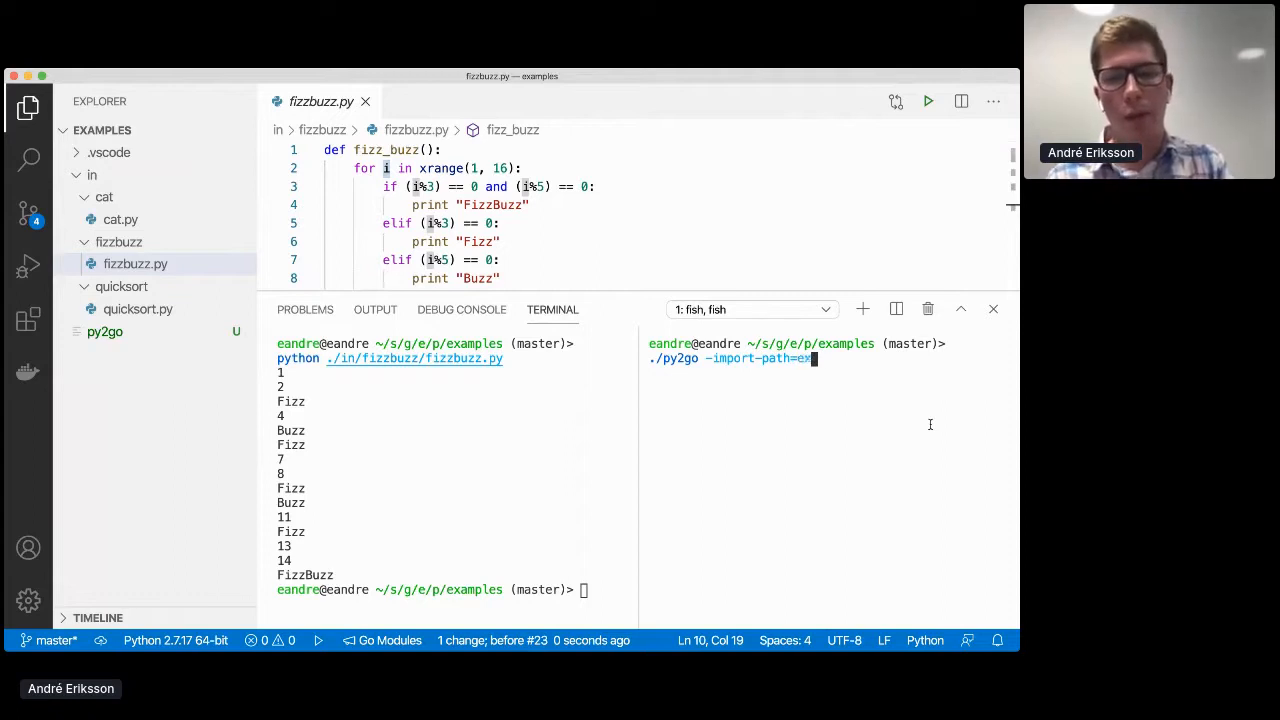
type("mples")
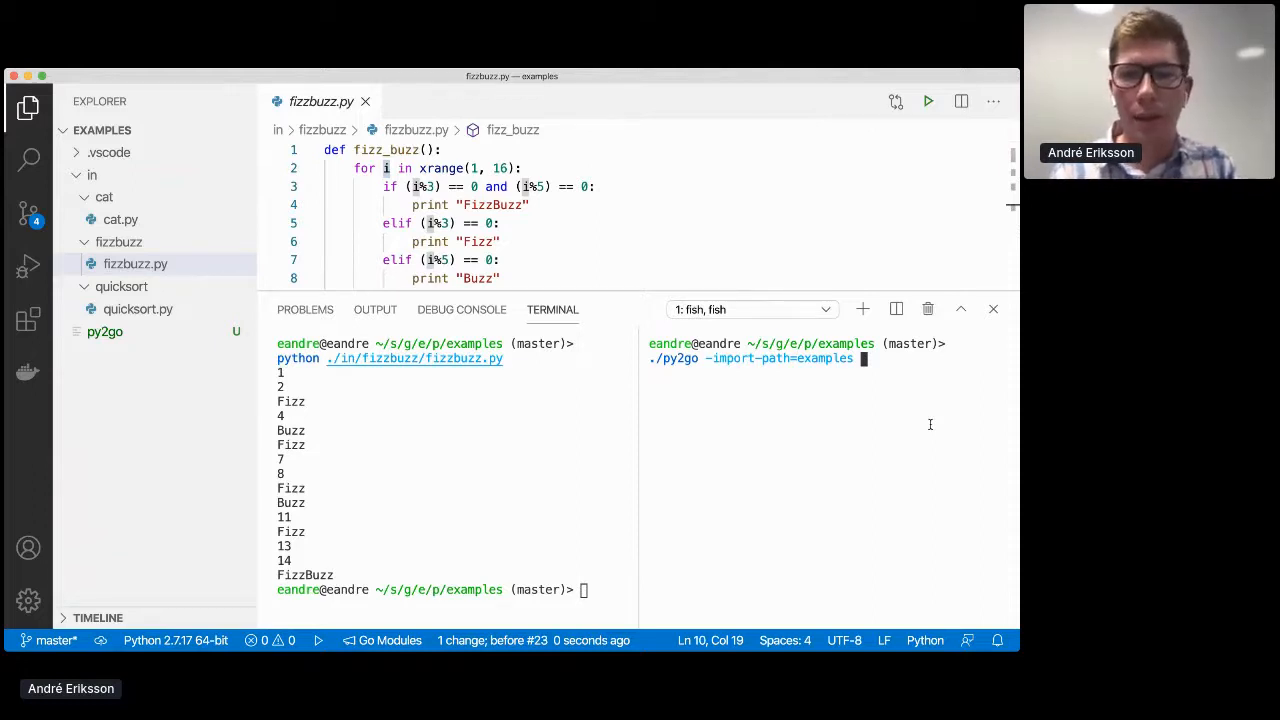
type("-out=(pwd)")
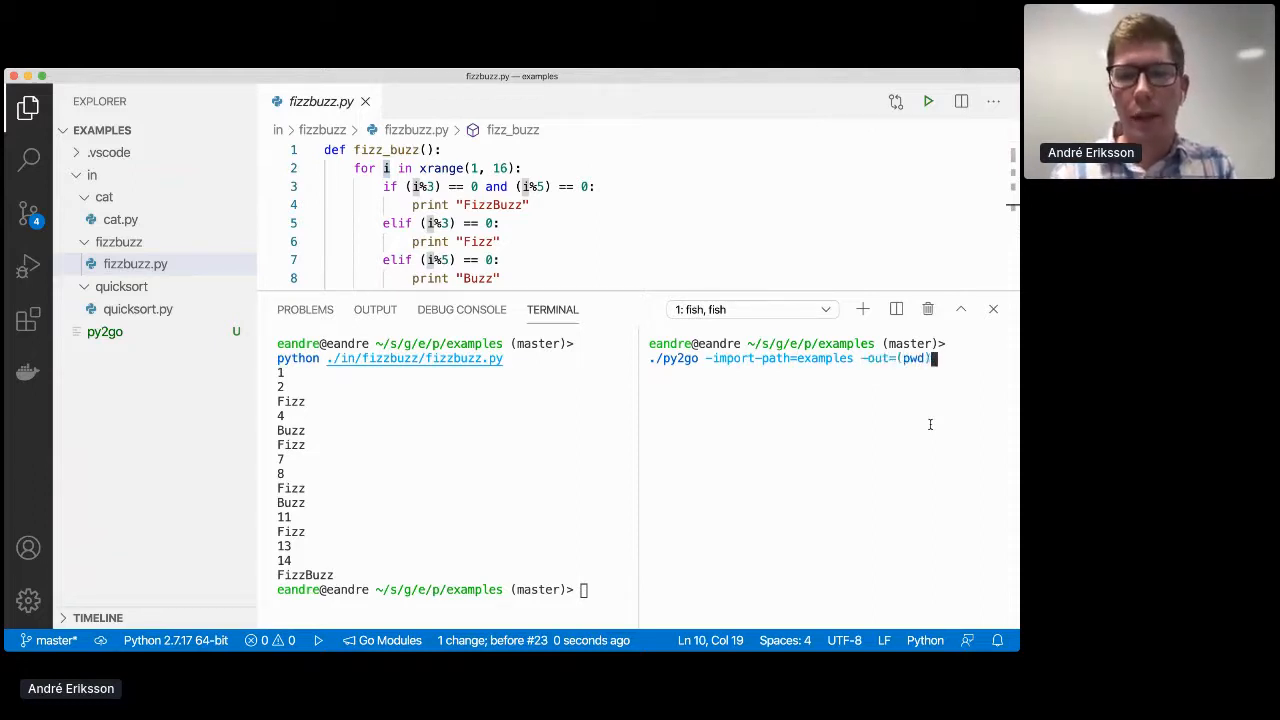
type("/out.")
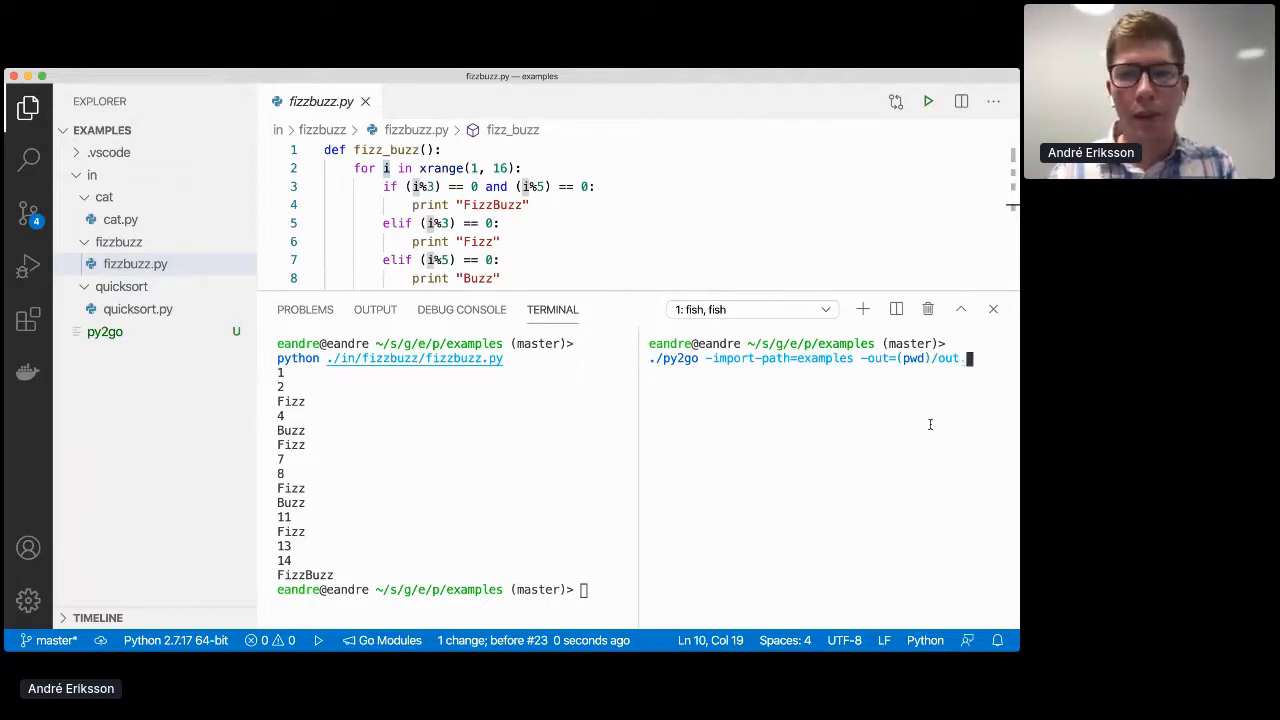
type("(pwd)/")
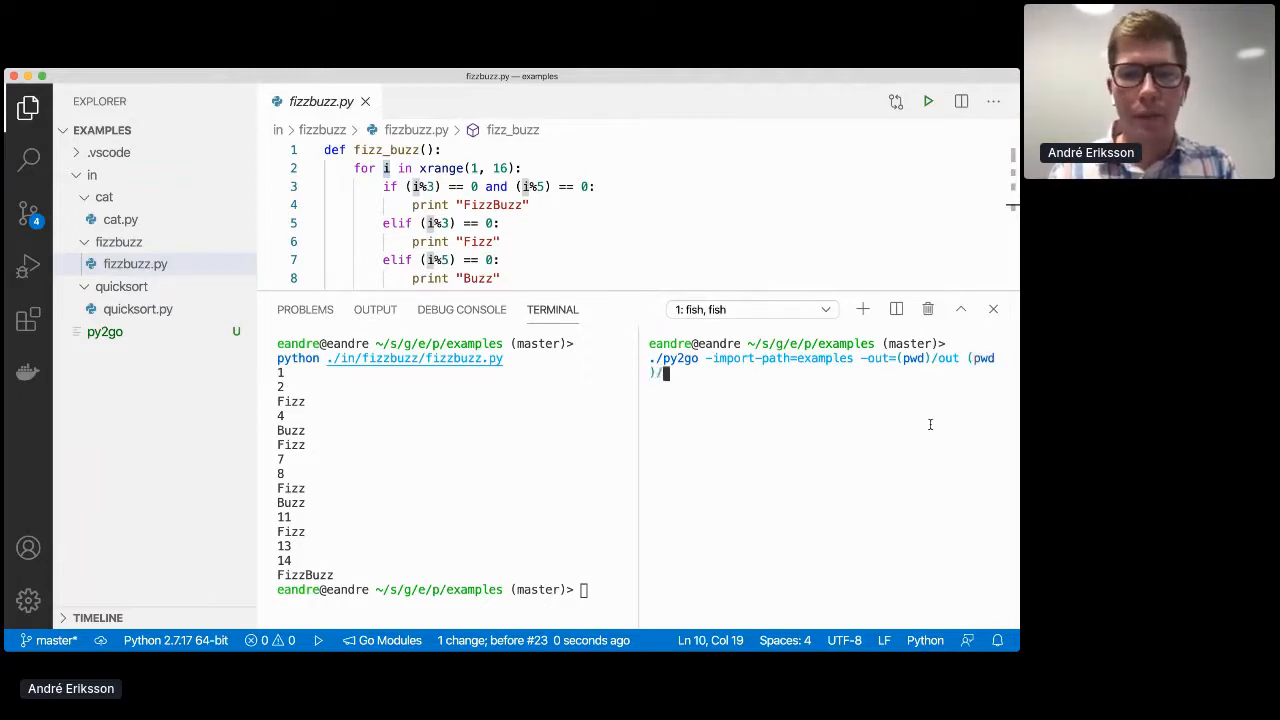
type("in/c")
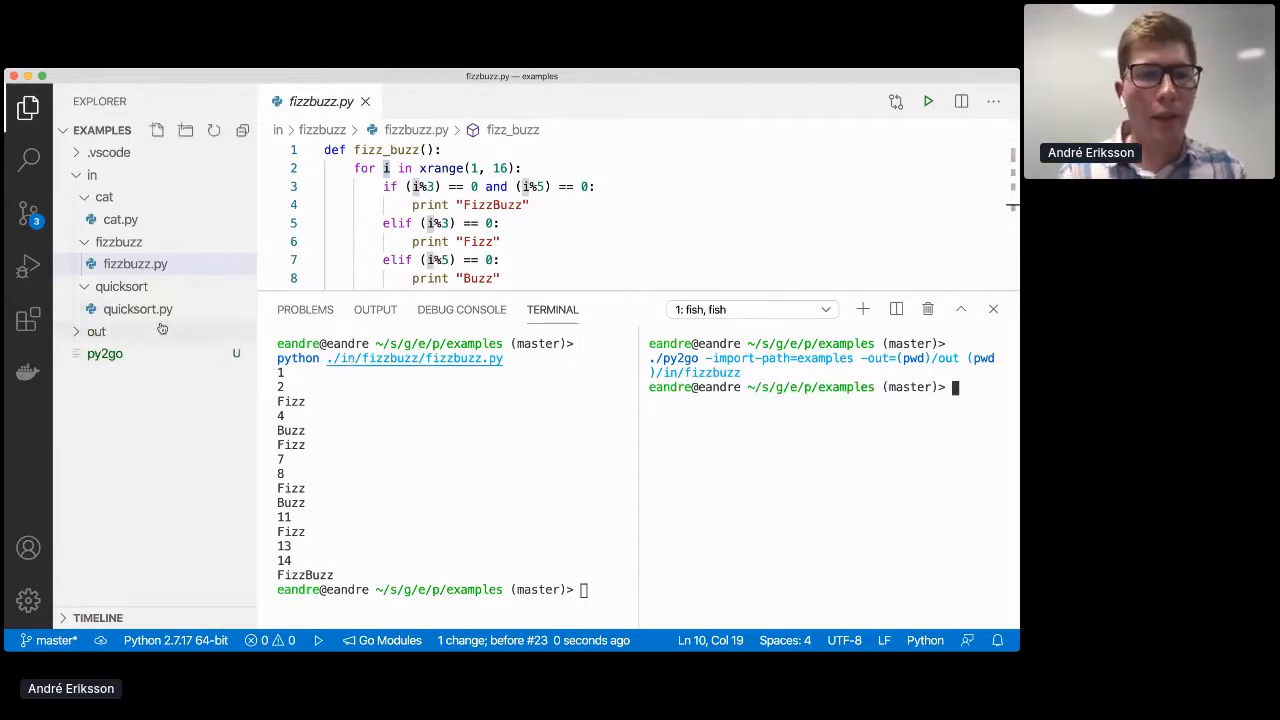
- Expand out/examples/fizzbuzz and show examples.fizzbuzz.go beside fizzbuzz.py
left_click(96, 332)
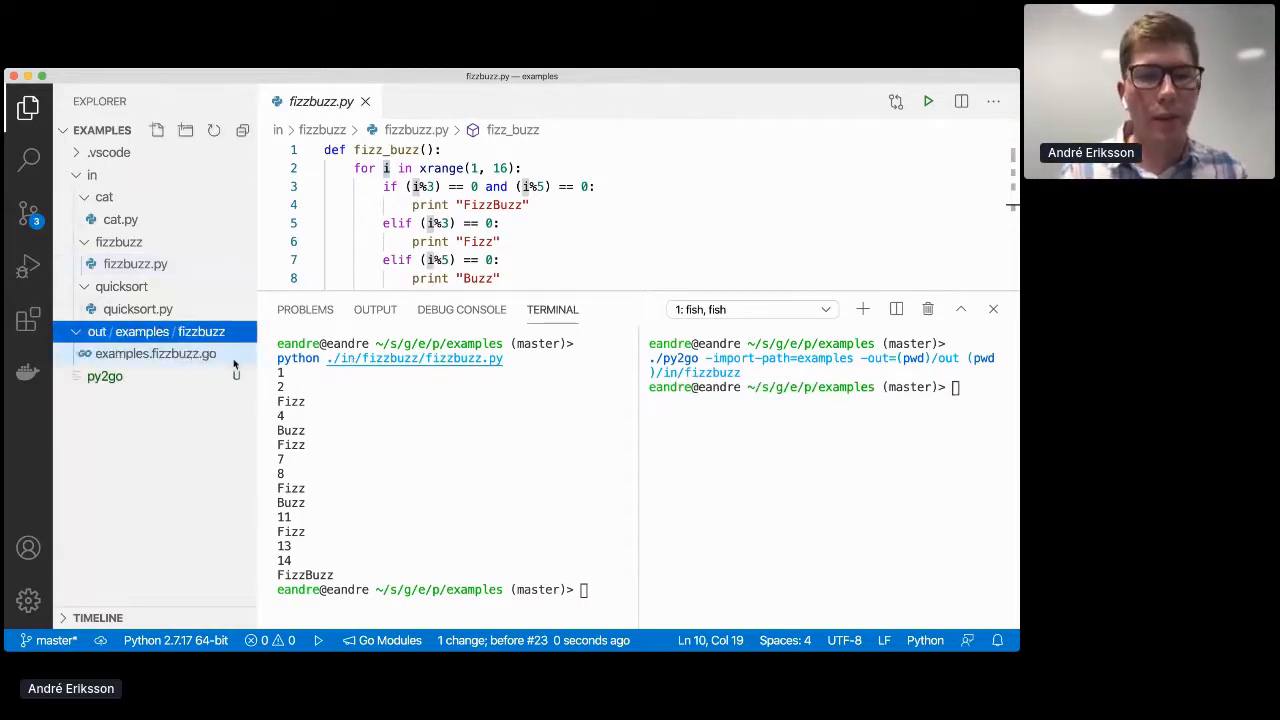
left_click(156, 352)
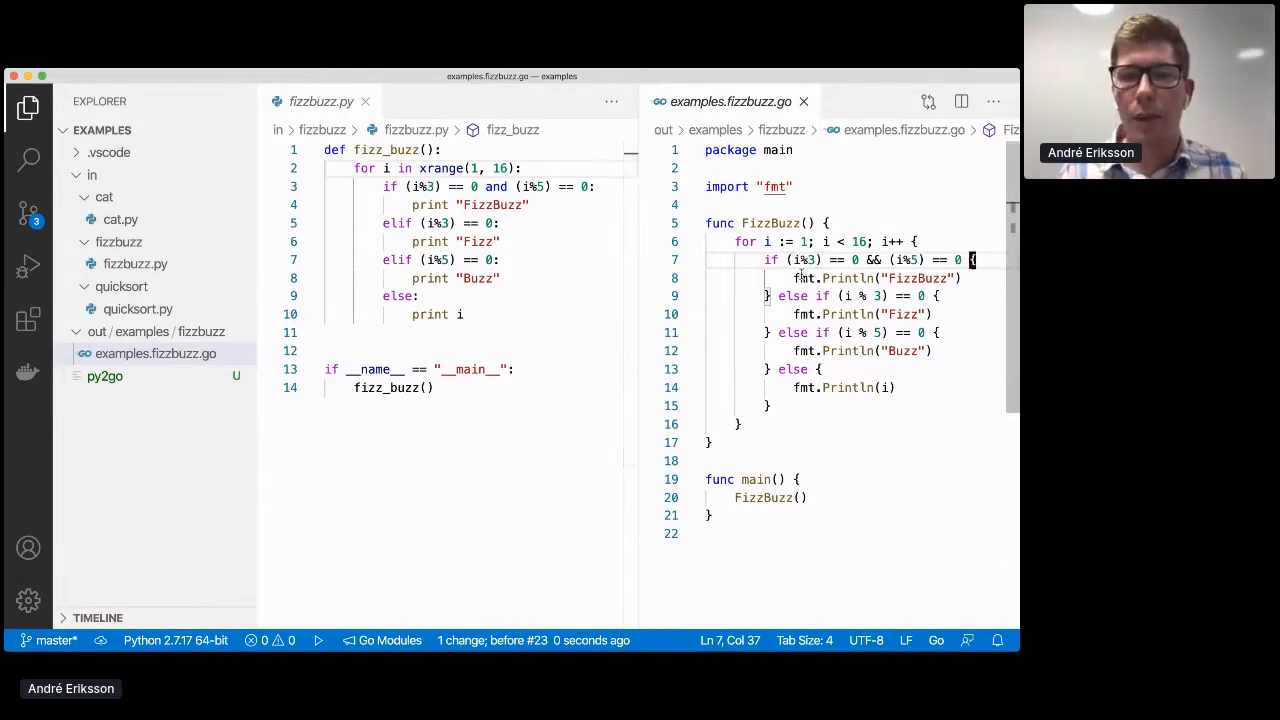
- Run the translated FizzBuzz with go run ./out/examples/fizzbuzz/ in the terminal
left_click(860, 278)
type("go run ")
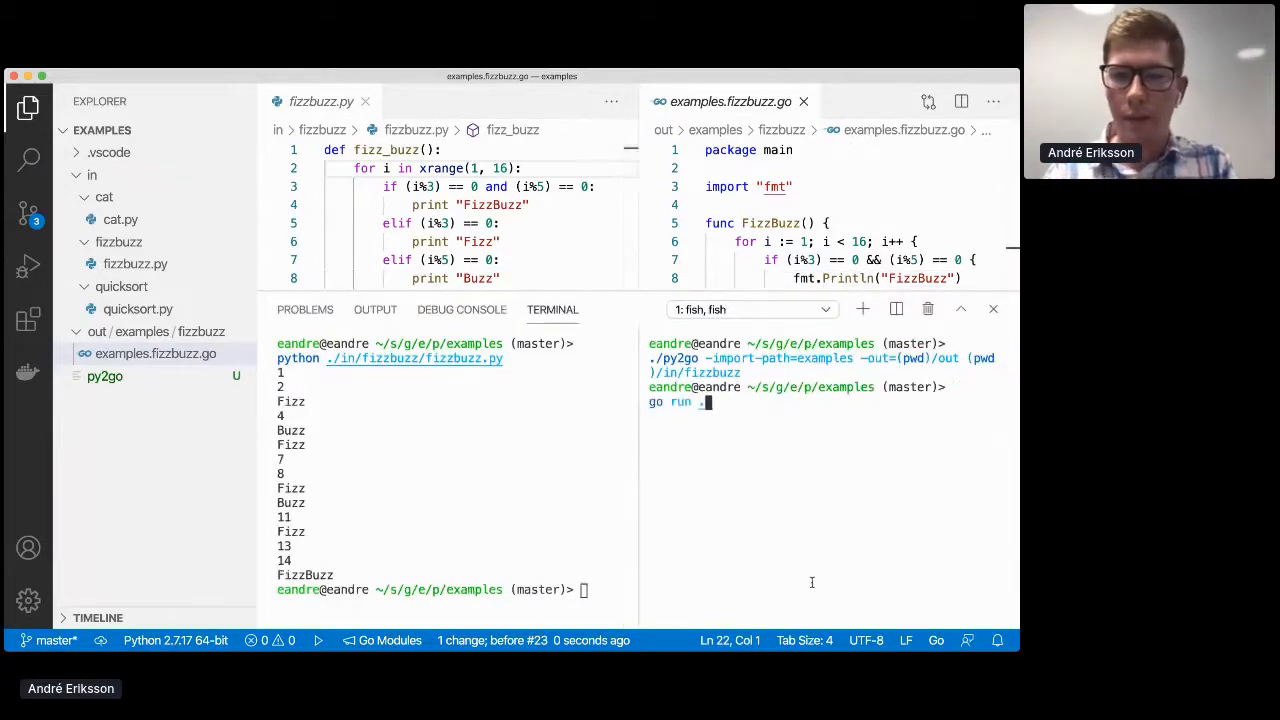
type("./out/examples/fizzbuzz/")
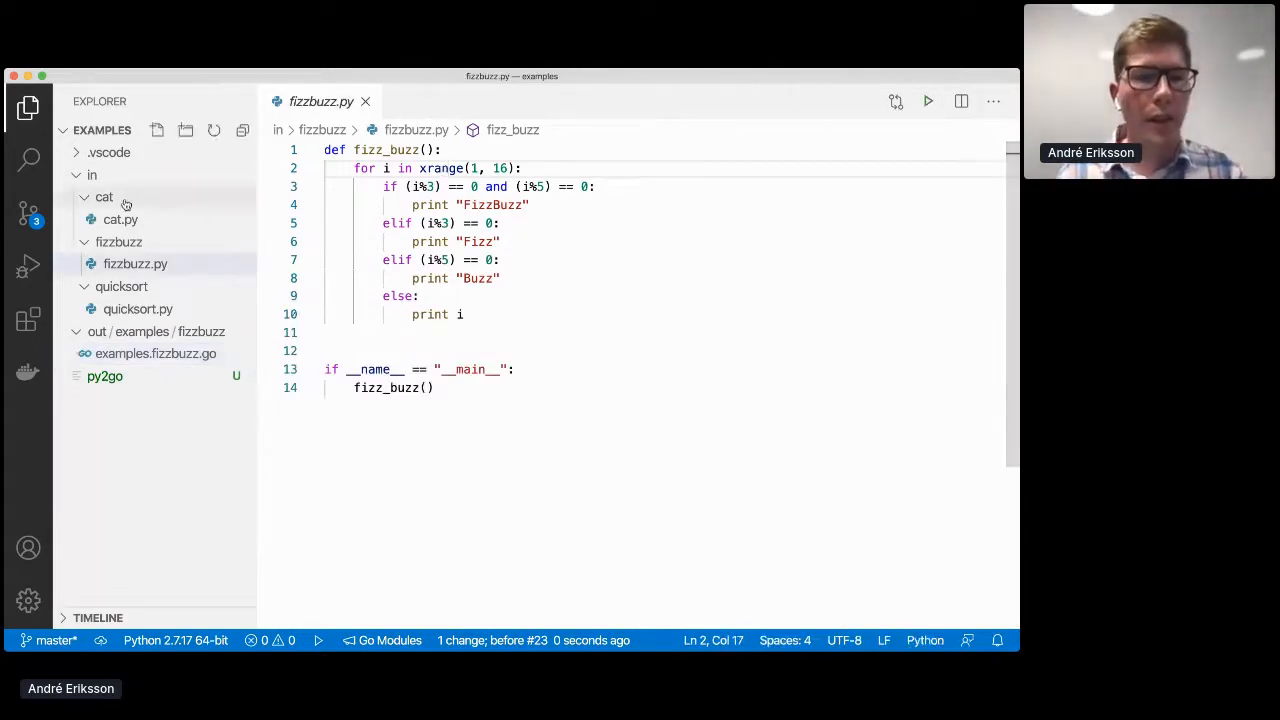
- Bring up the cat example so cat.py can be run and translated with py2go
left_click(120, 218)
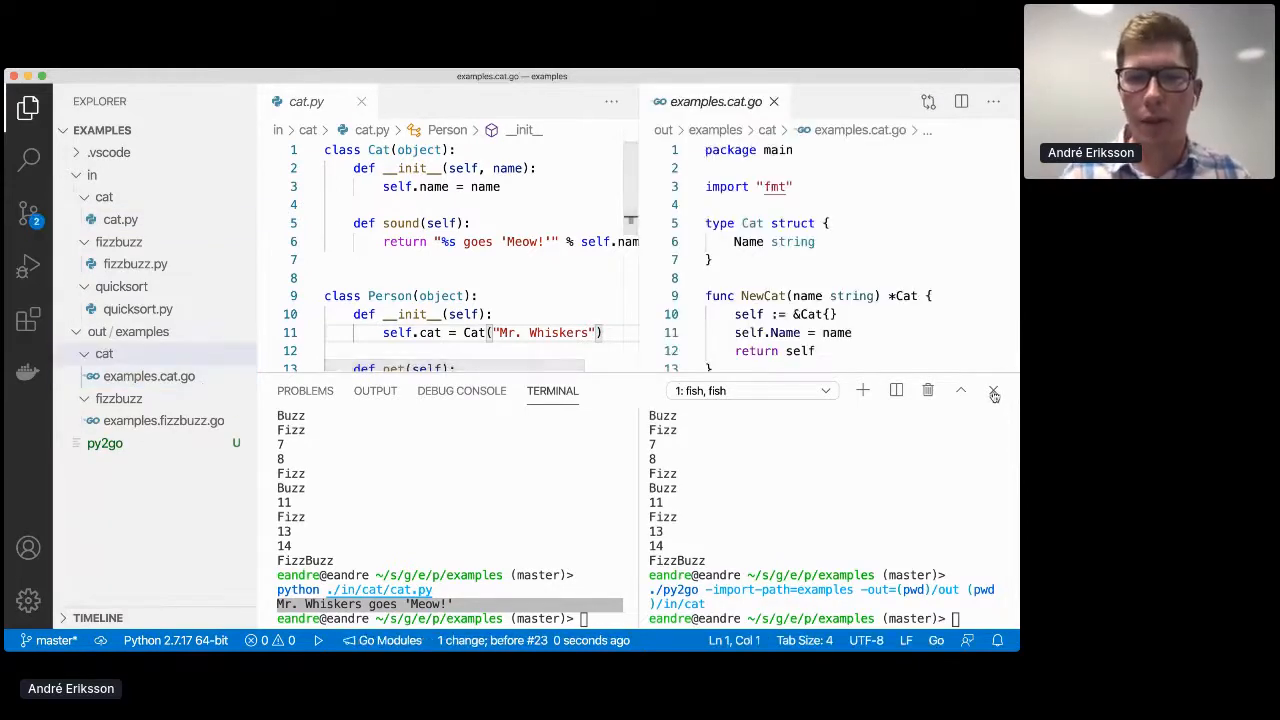
- Clear away the terminal and file tree to compare cat.py with examples.cat.go side by side
left_click(994, 390)
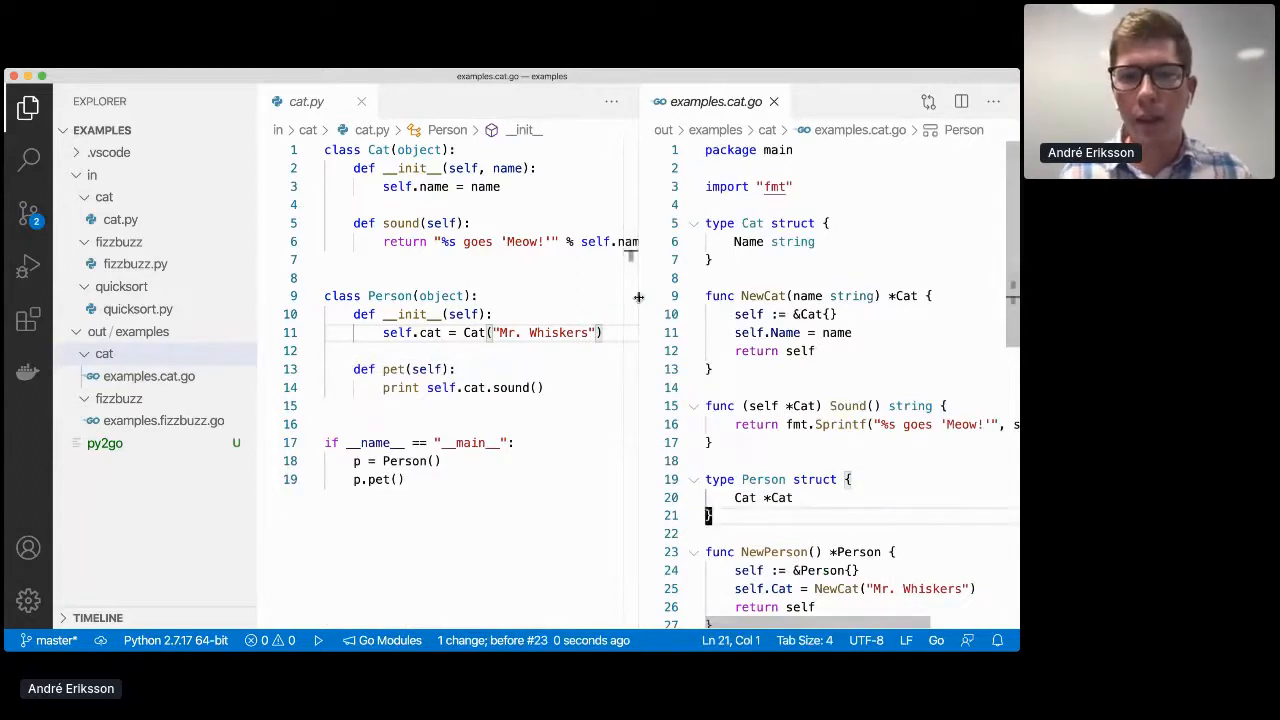
left_click(28, 108)
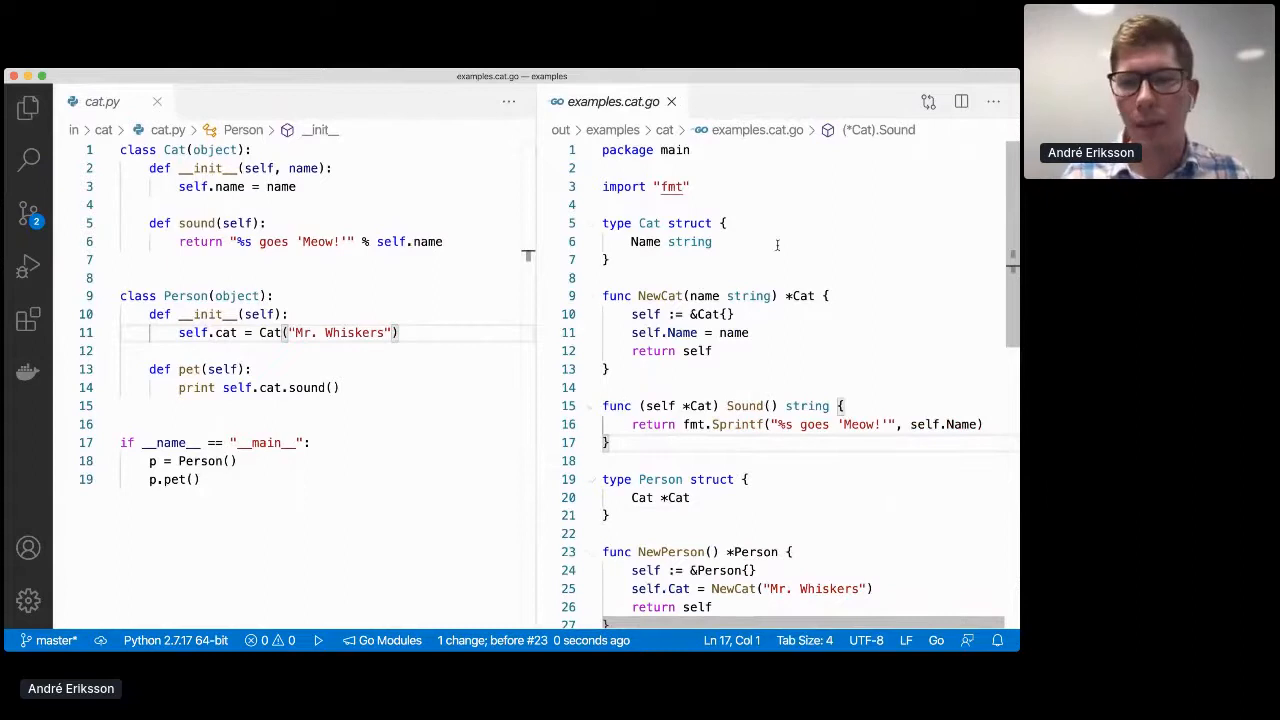
scroll("down", 3)
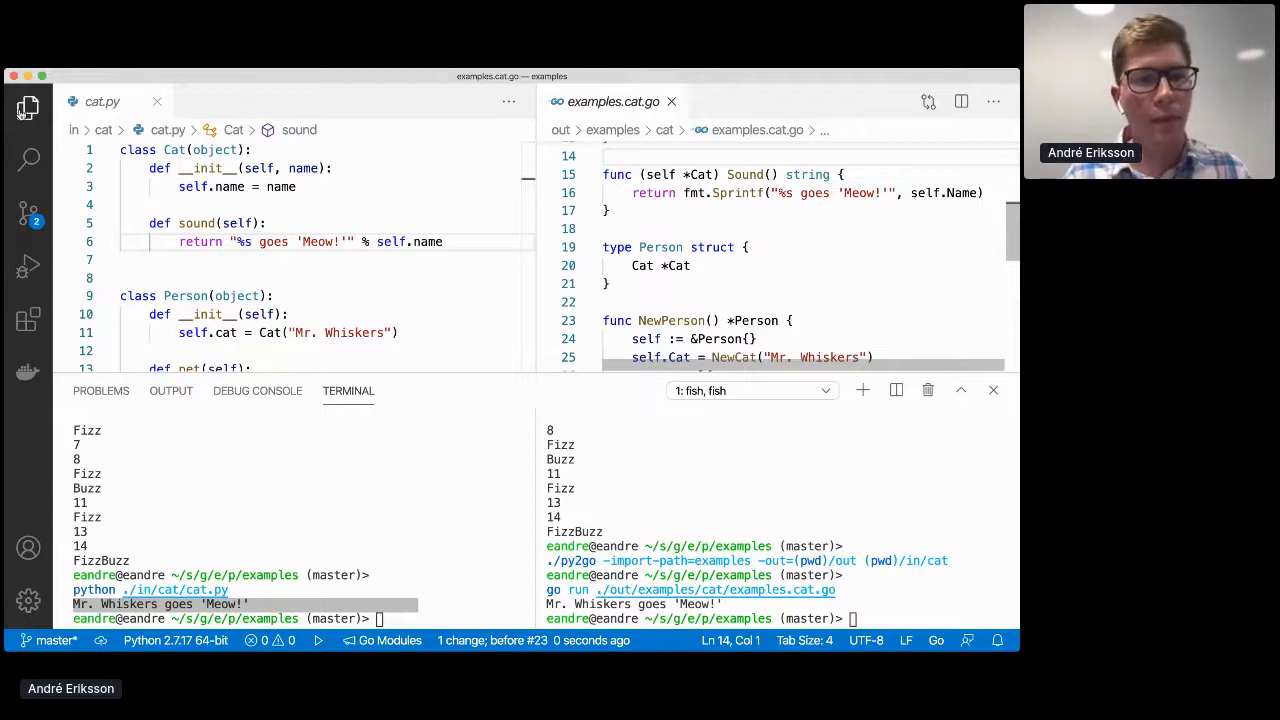
- Show examples.quicksort.go from the generated output folder beside quicksort.py
left_click(28, 108)
type("./py2go -import-path=examples -out=(pwd)/out (pwd)/in/quicksort")
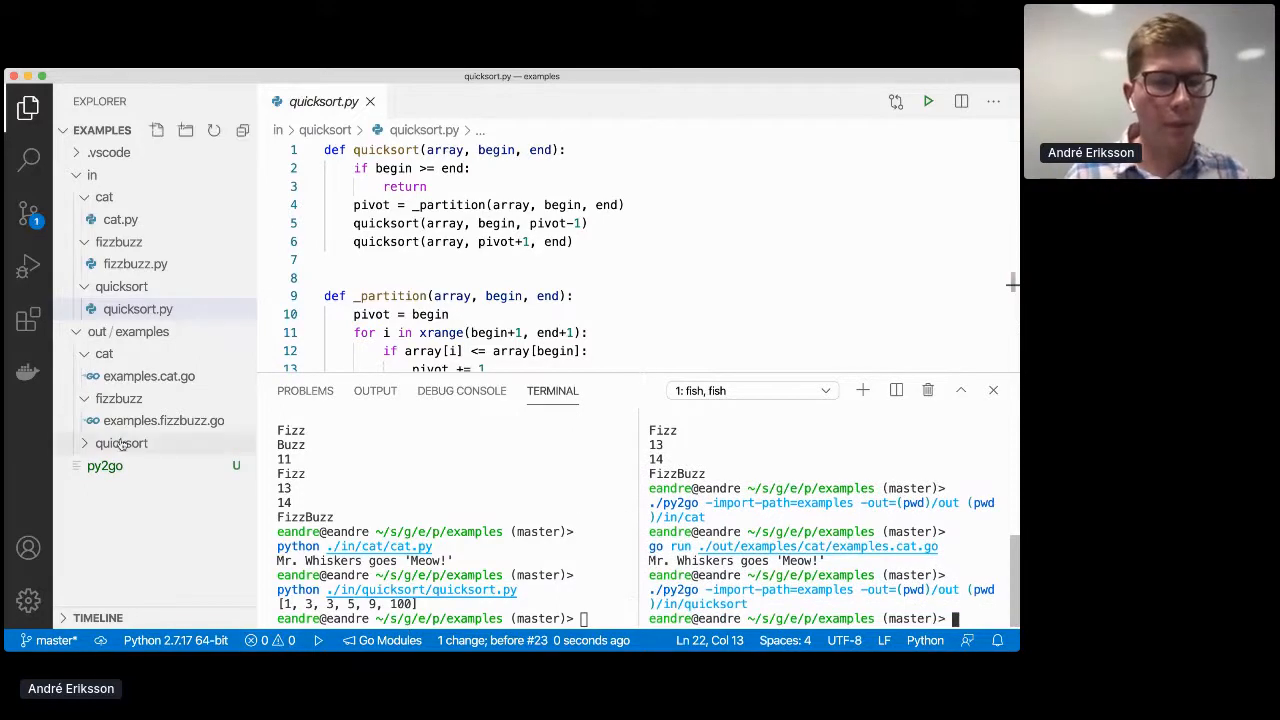
left_click(120, 444)
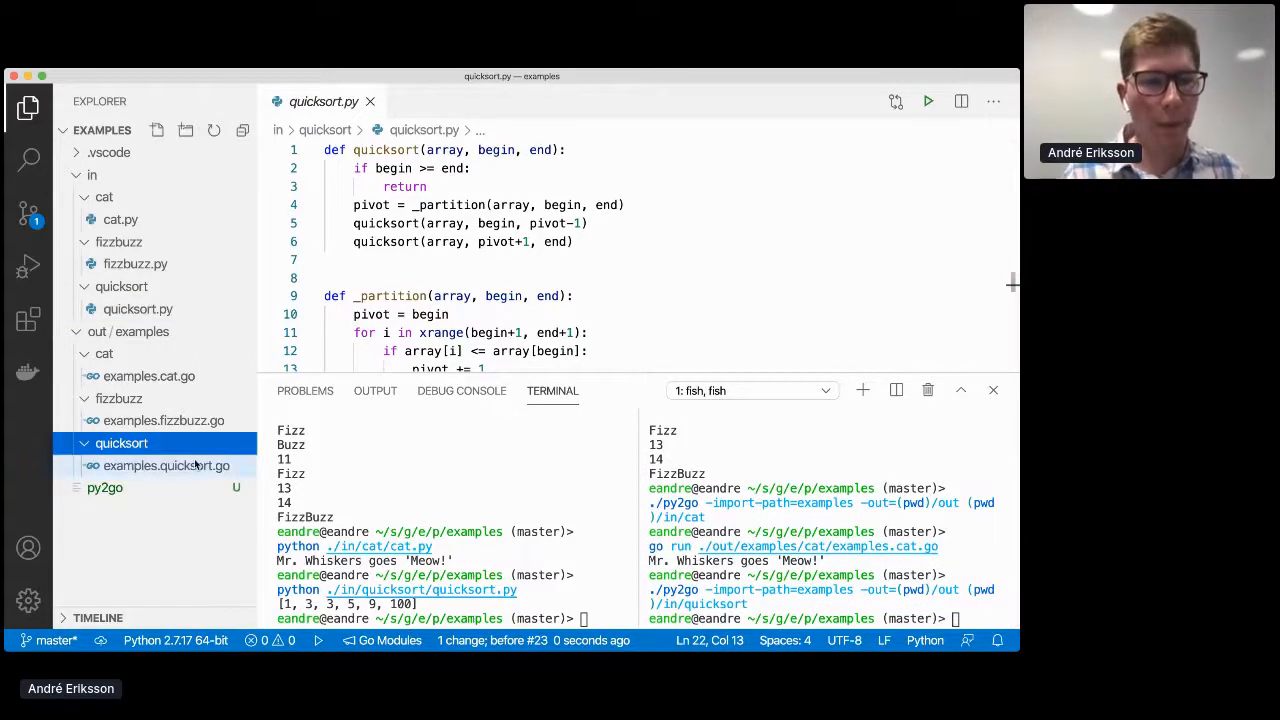
double_click(166, 464)
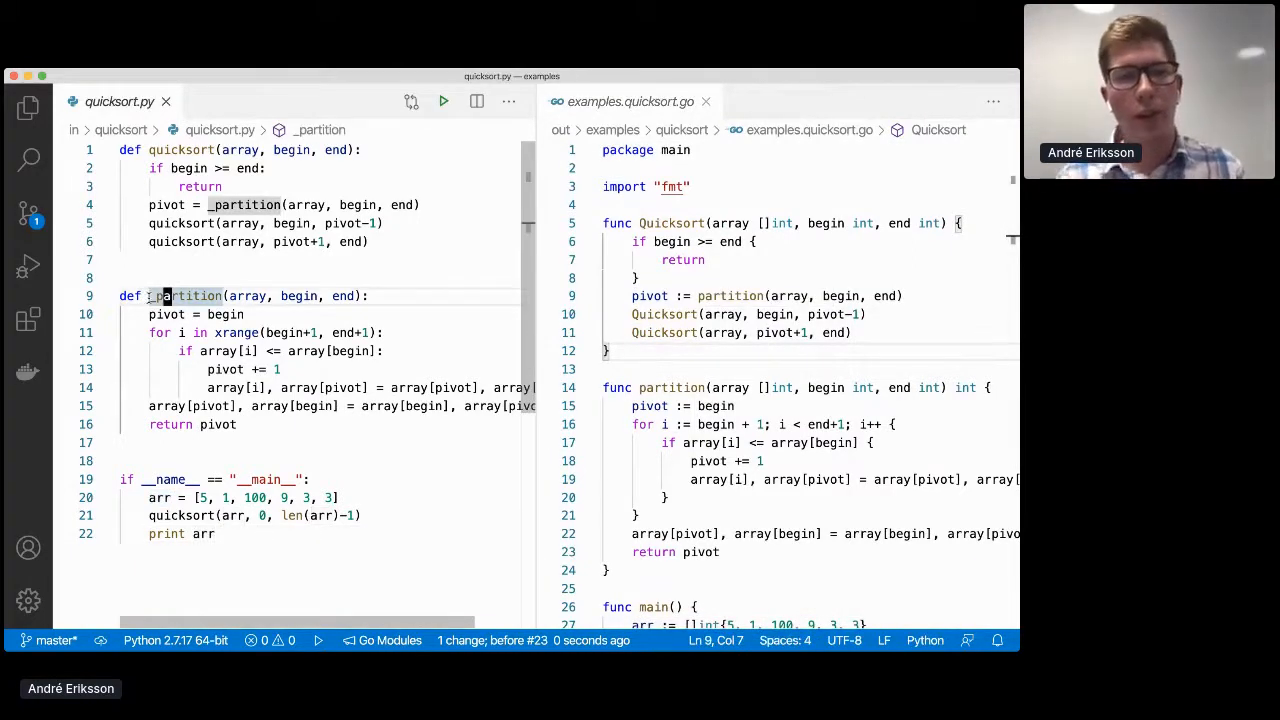
mouse_move(196, 296)
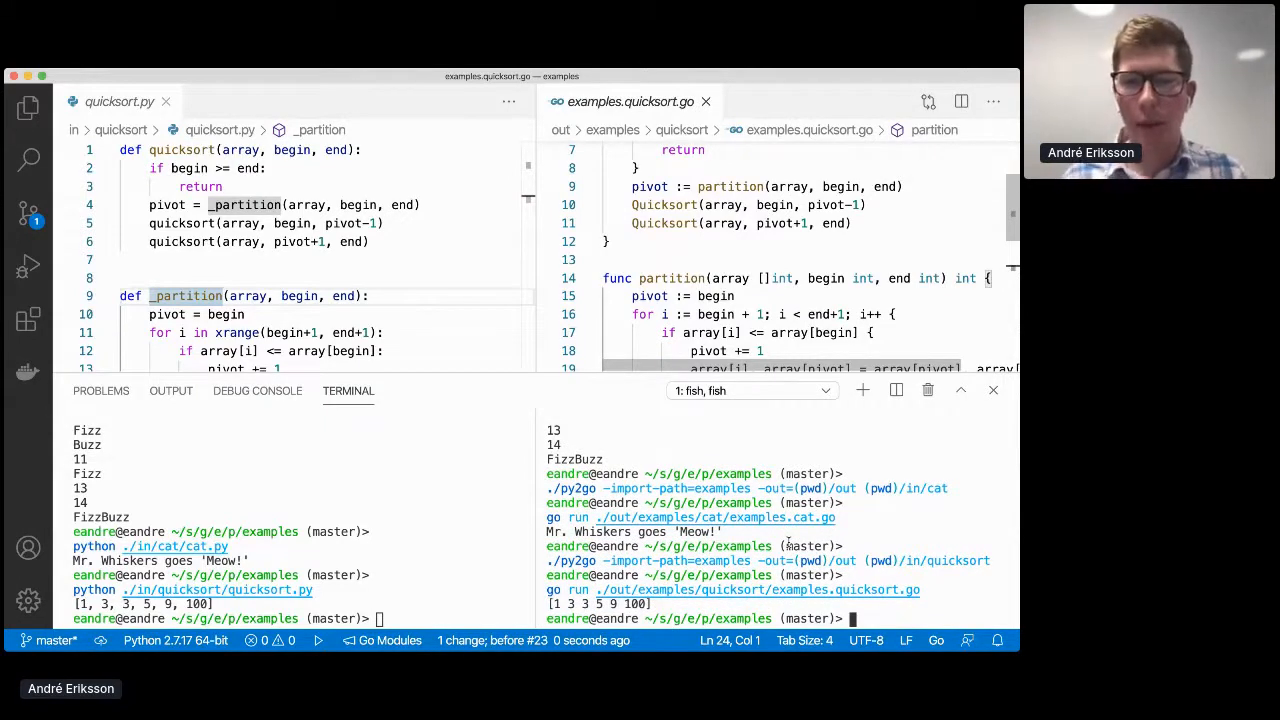
- Wrap up the quicksort demo in VS Code before returning to the Conclusion slide
left_click(992, 390)
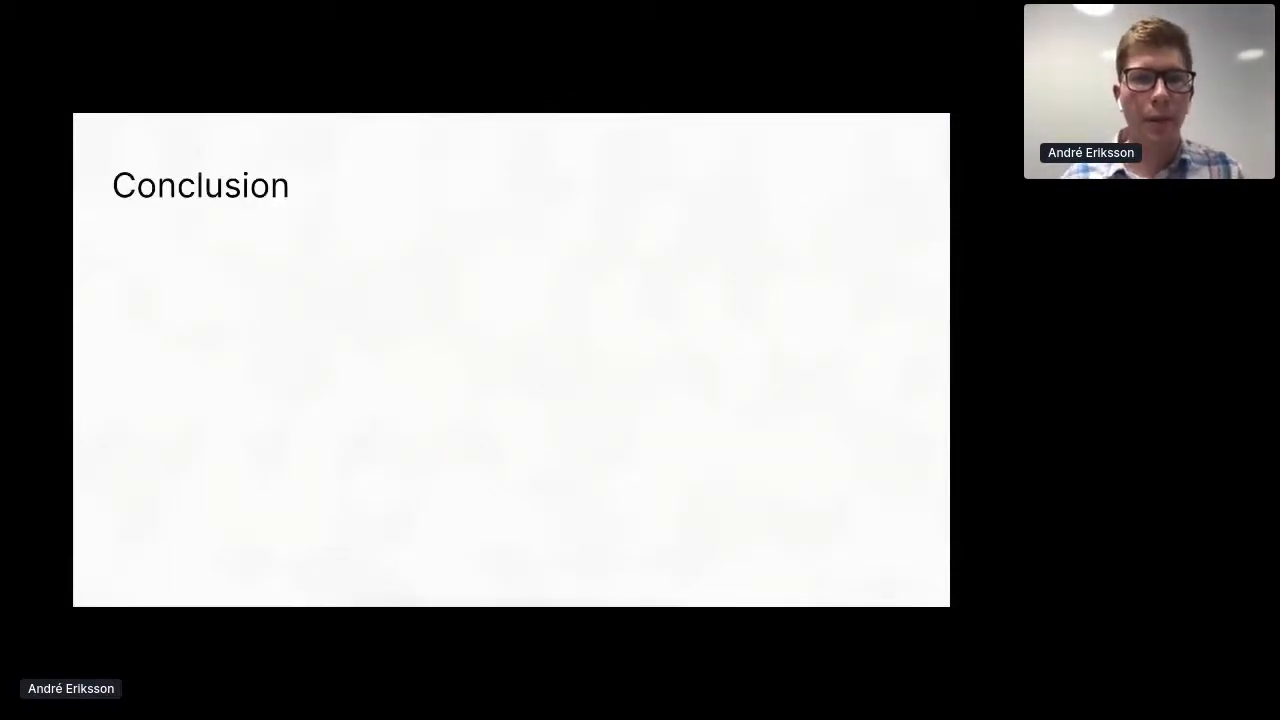
- Advance the Conclusion slide to show its three bullet points on translating into Go
key("right")
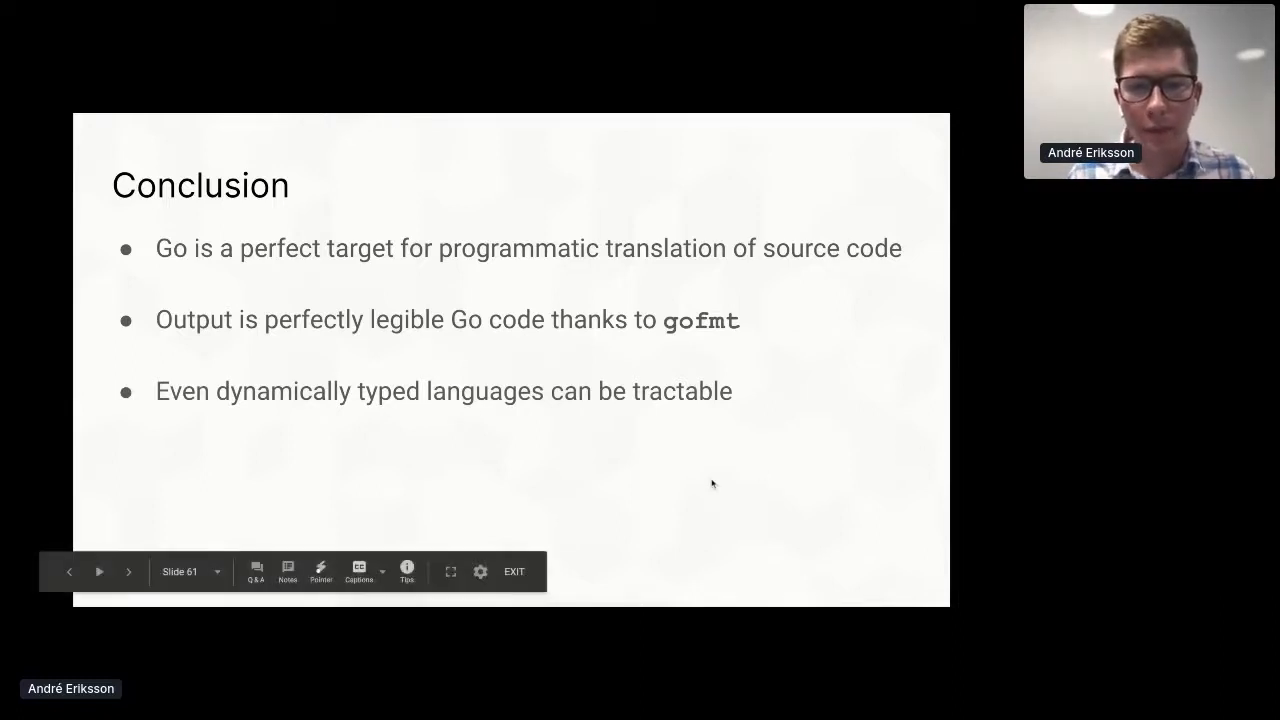
- Stop presenting the Google Slides deck, handing over to the host's Hopin Networking Tab slide
left_click(128, 572)
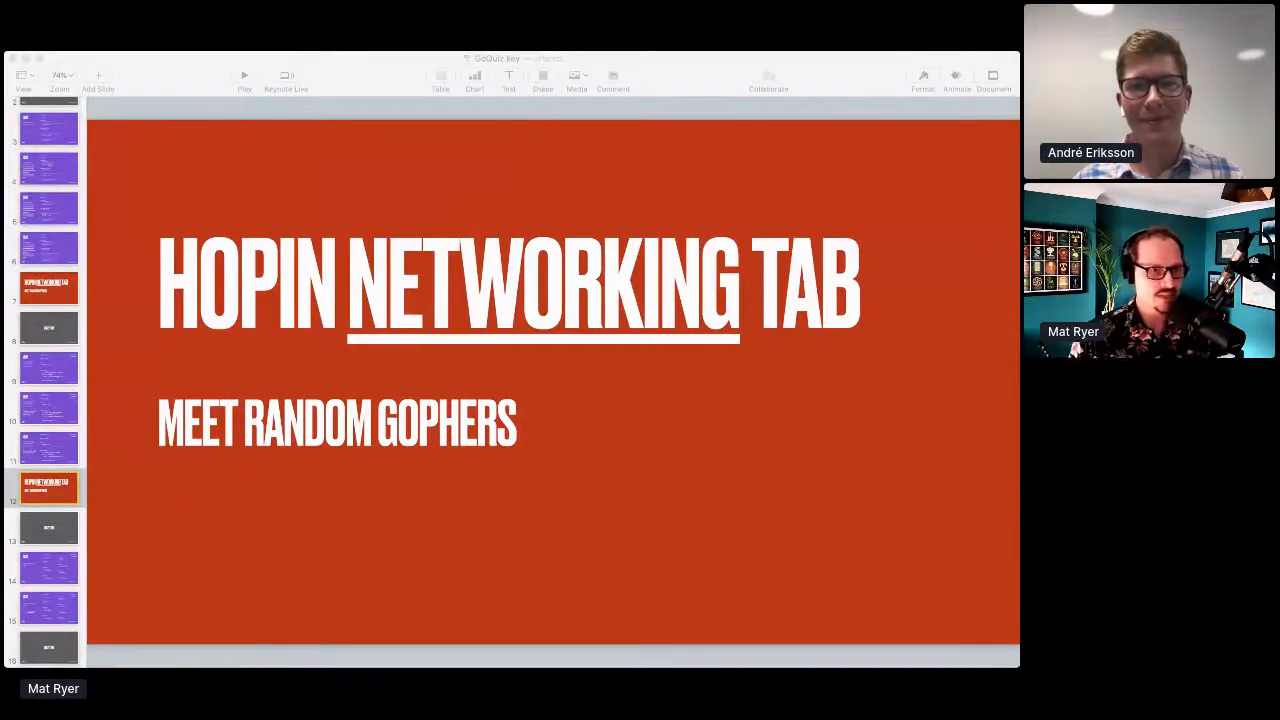
- Select the Quiz Time slide in the host's Keynote navigator
left_click(48, 488)
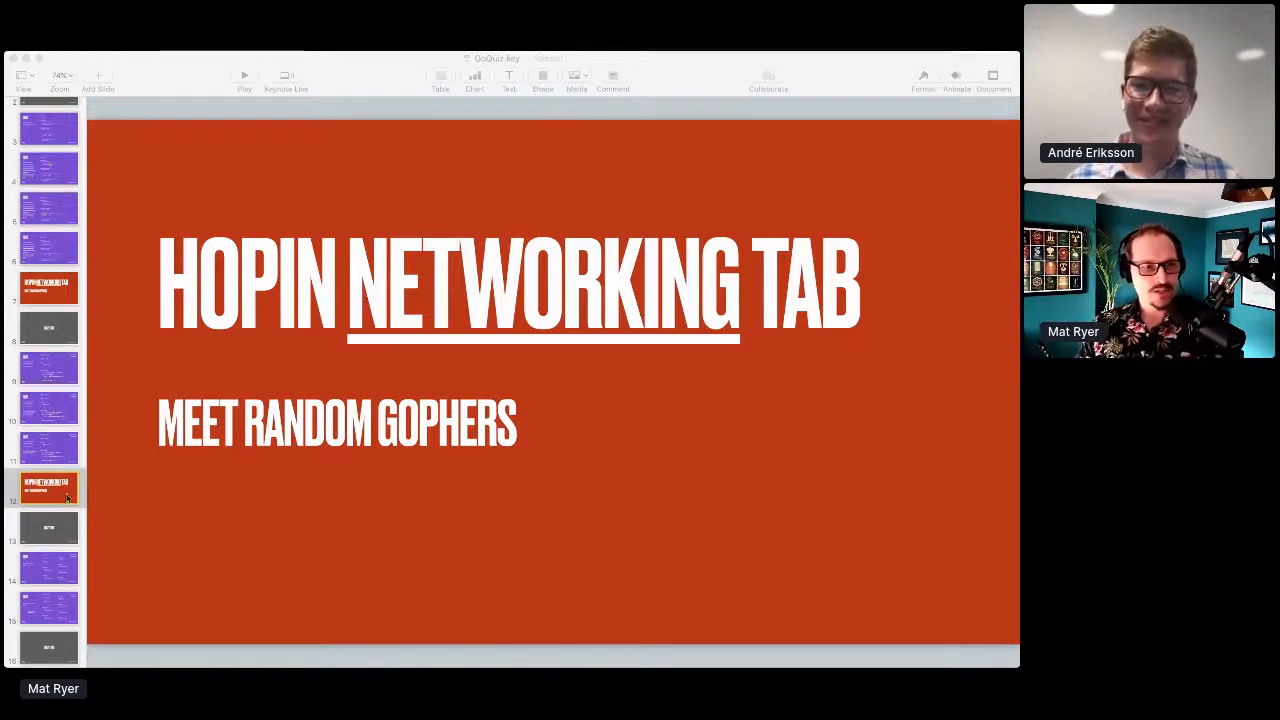
left_click(48, 528)
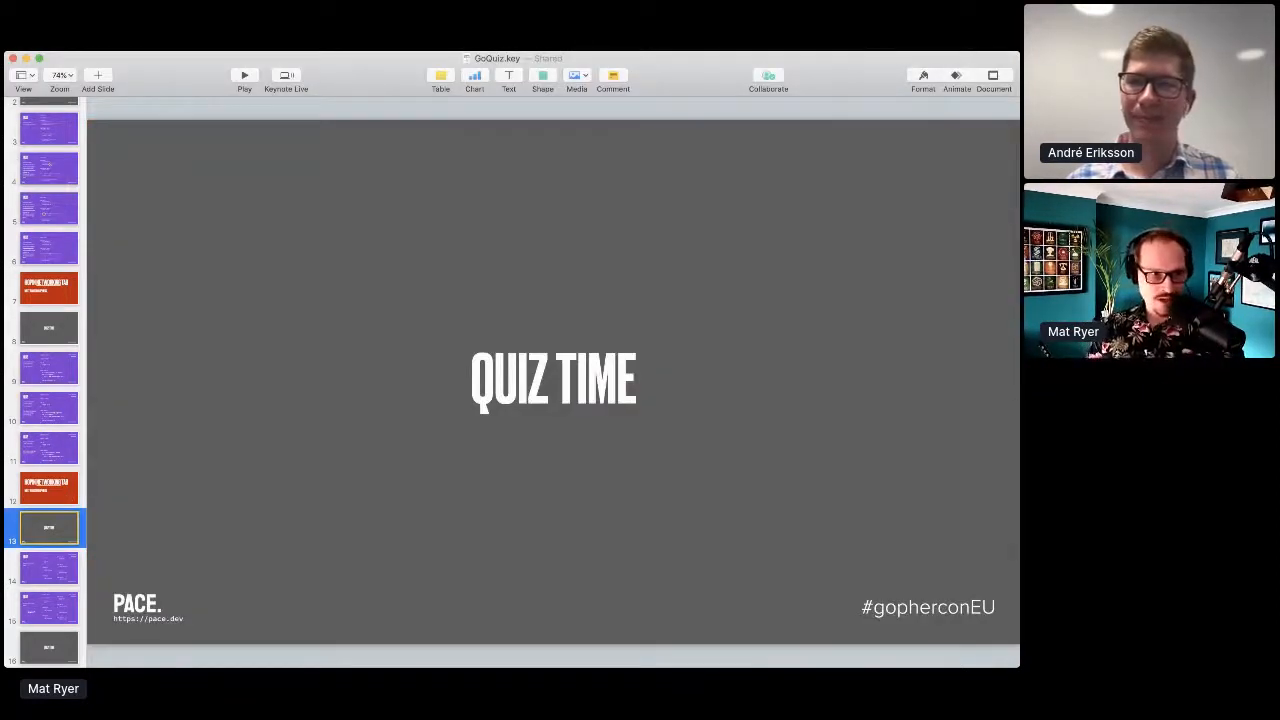